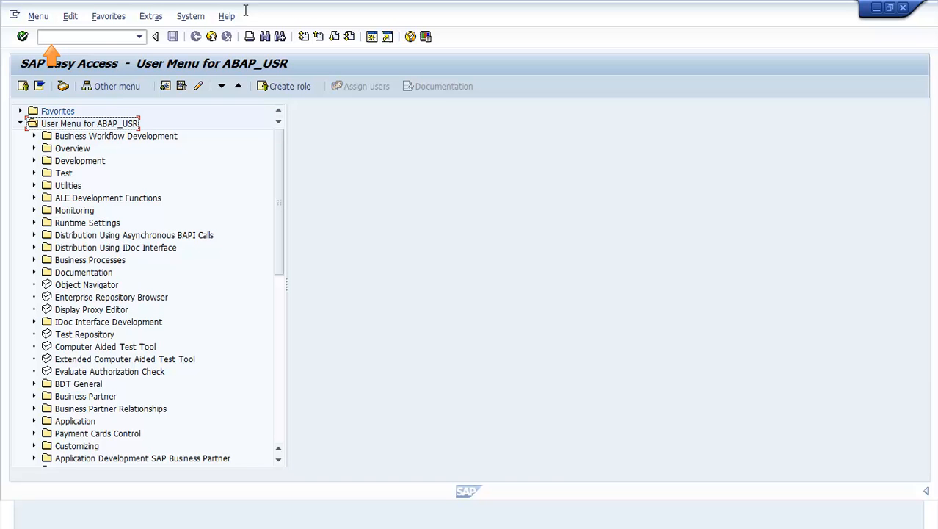
# - Start transaction SE38 to reach the ABAP Editor initial screen
pyautogui.write('SE38')
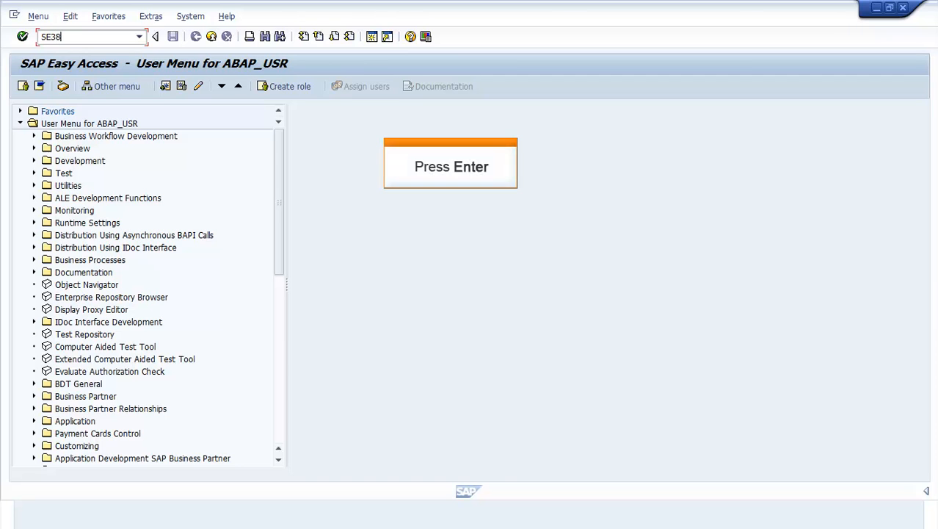
pyautogui.press('Enter')
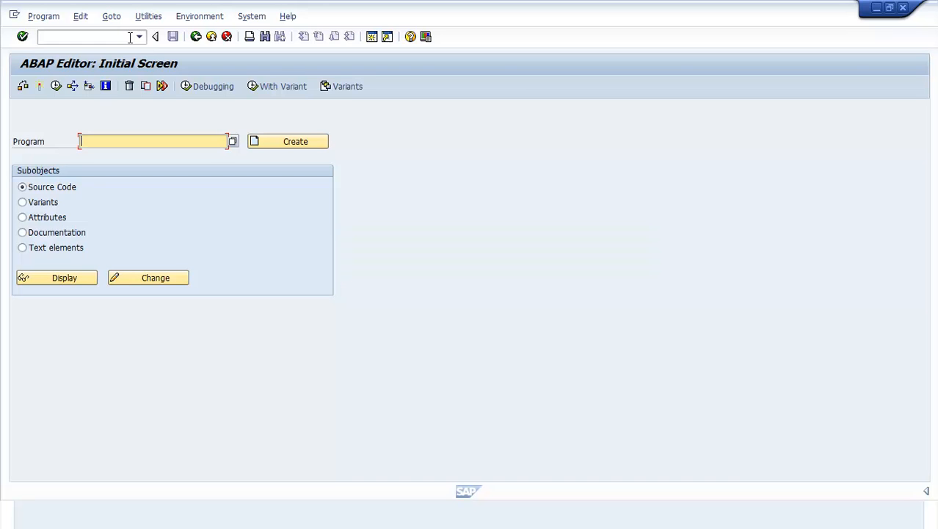
pyautogui.moveTo(152, 141)
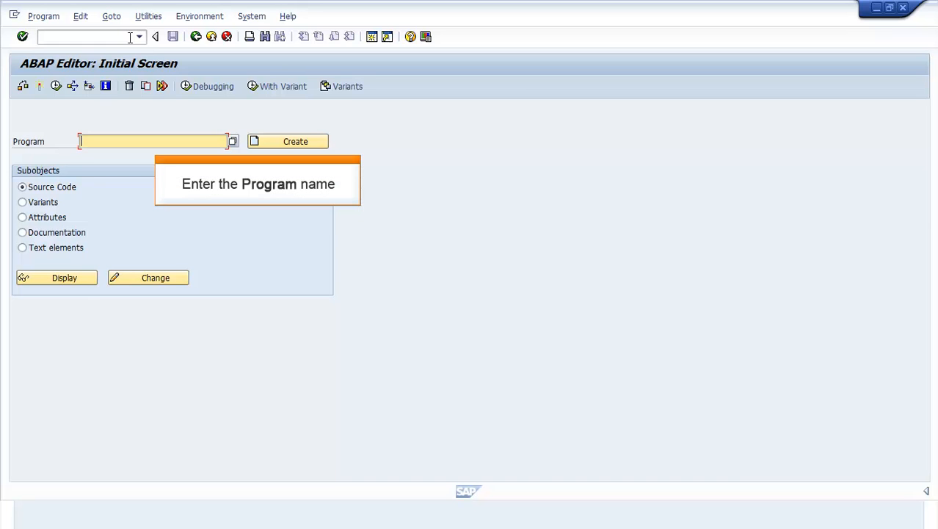
# - Display the source code of program ZDEMO_MULTIPLE_ACCESS
pyautogui.write('ZDEMO_MULTIPLE_ACCESS')
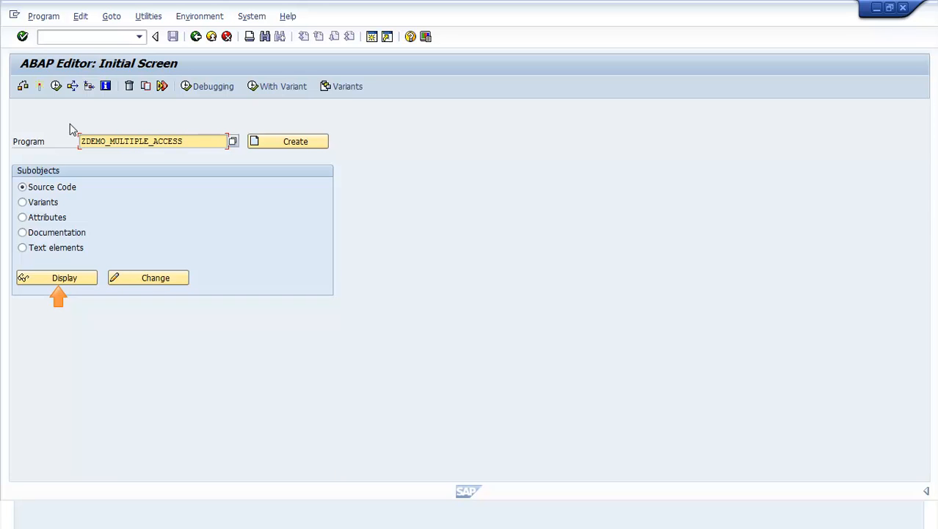
pyautogui.click(65, 276)
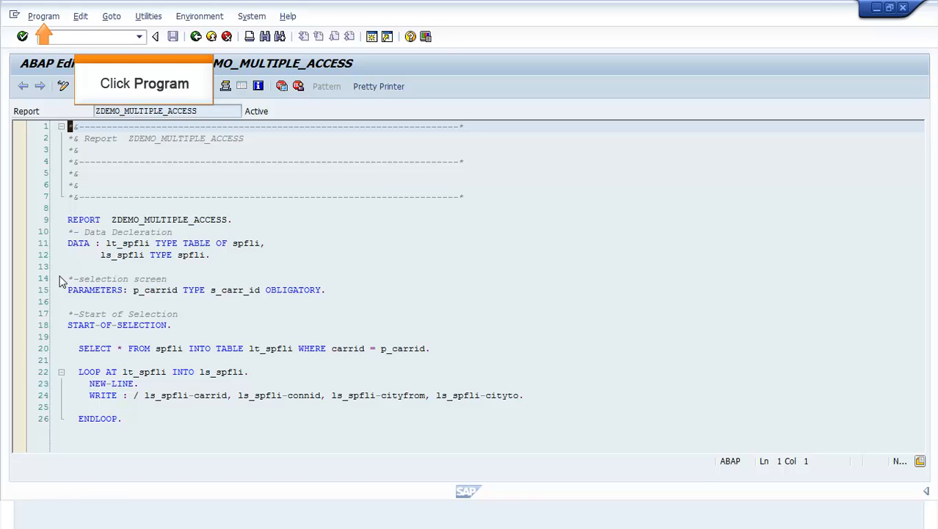
pyautogui.click(41, 16)
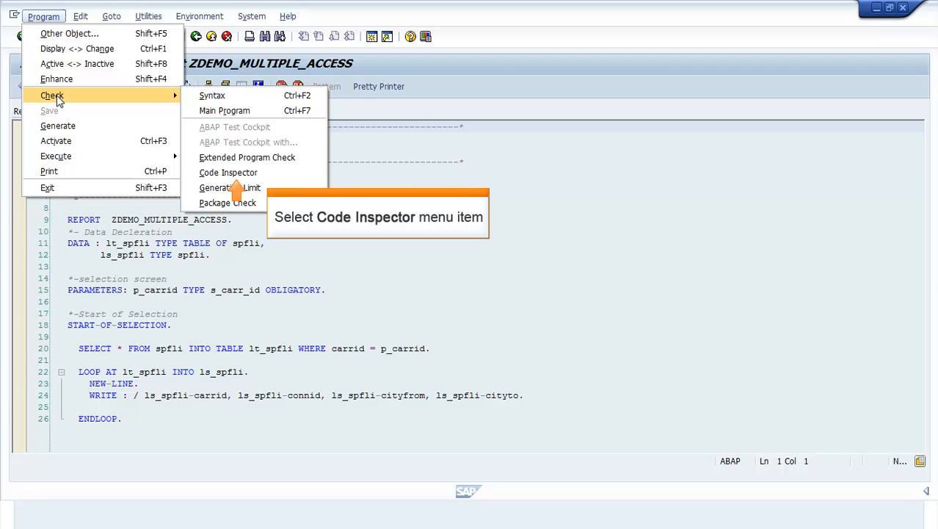
pyautogui.moveTo(185, 111)
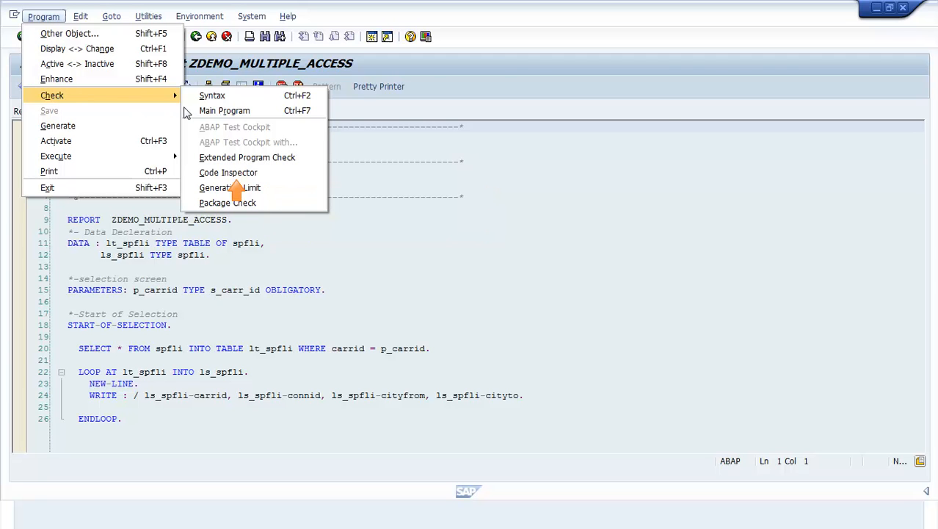
# - Run the Code Inspector check on ZDEMO_MULTIPLE_ACCESS from the Program > Check menu
pyautogui.click(228, 171)
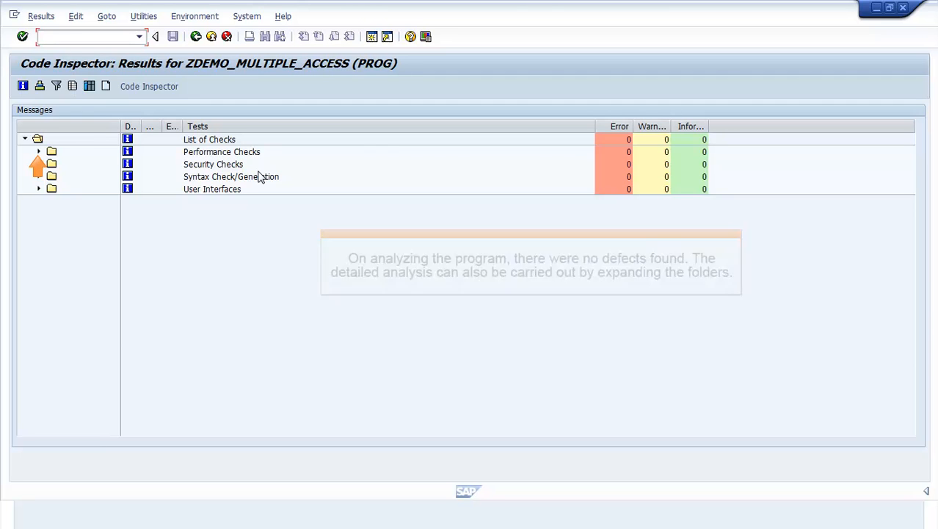
# - Expand the Performance, Security and Syntax Check/Generation folders to show their individual zero-result checks
pyautogui.click(38, 151)
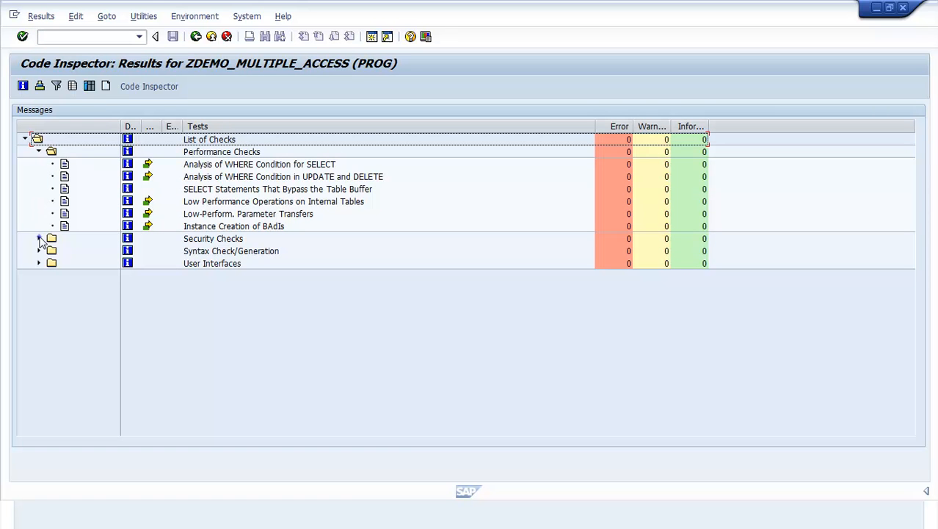
pyautogui.click(38, 238)
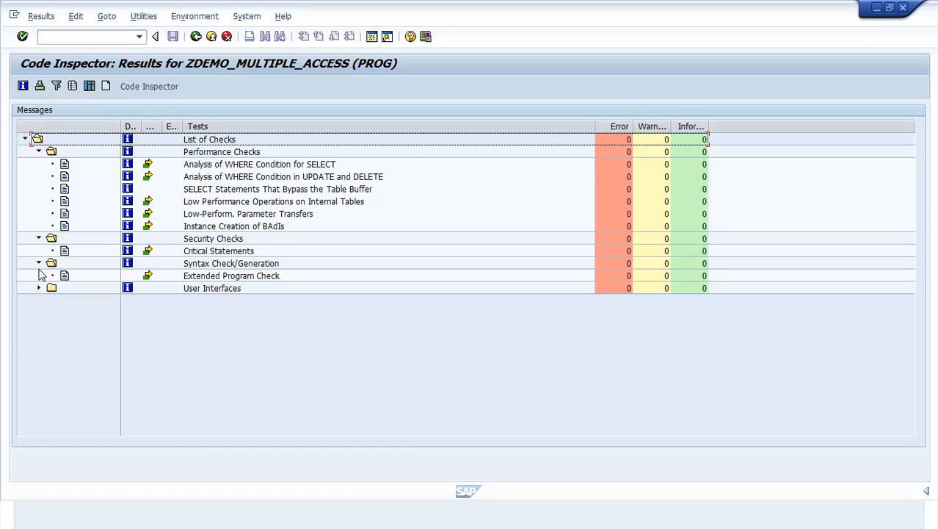
pyautogui.click(39, 288)
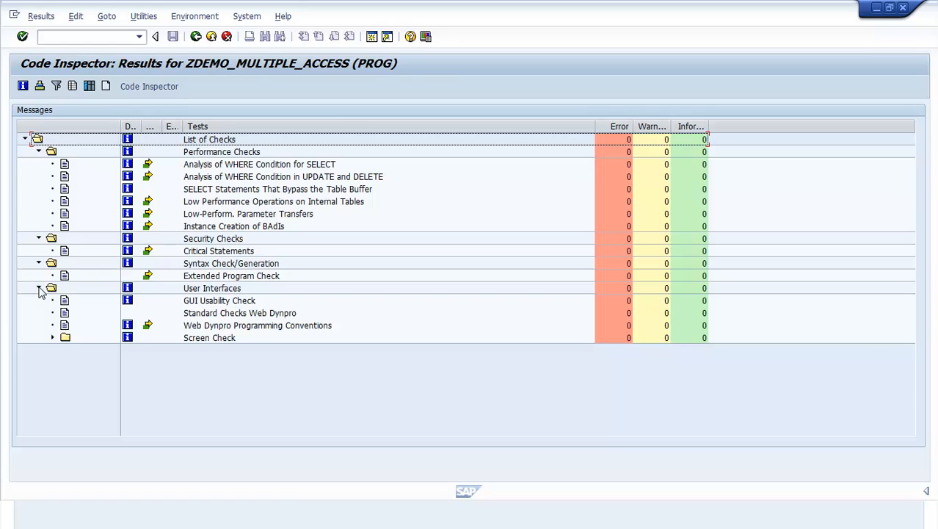